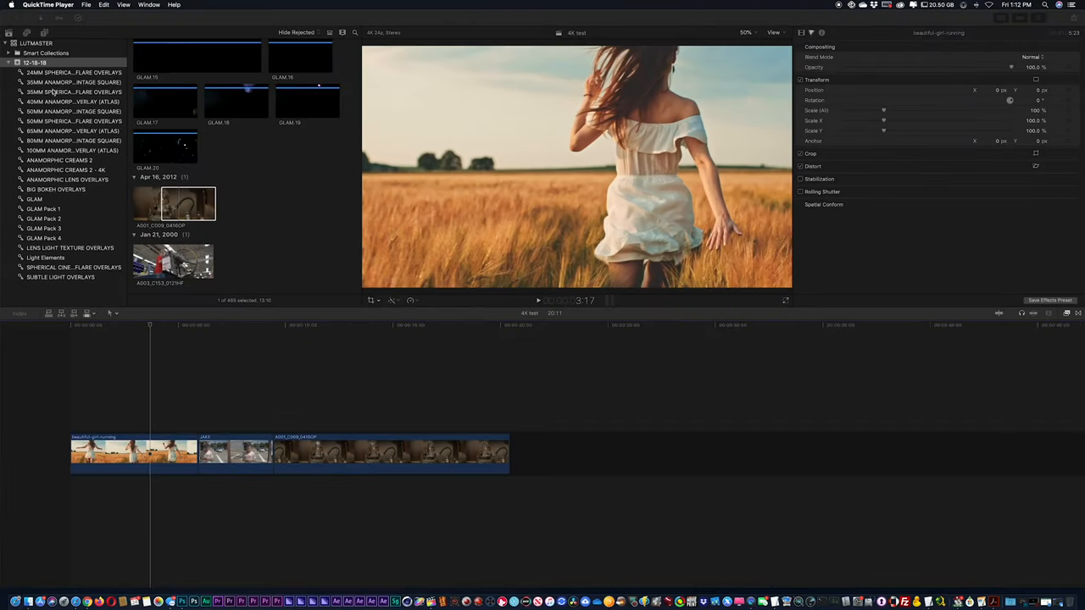
- Preview several 35MM Spherical Flare overlay clips
{"action": "left_click", "coordinate": [59, 93]}
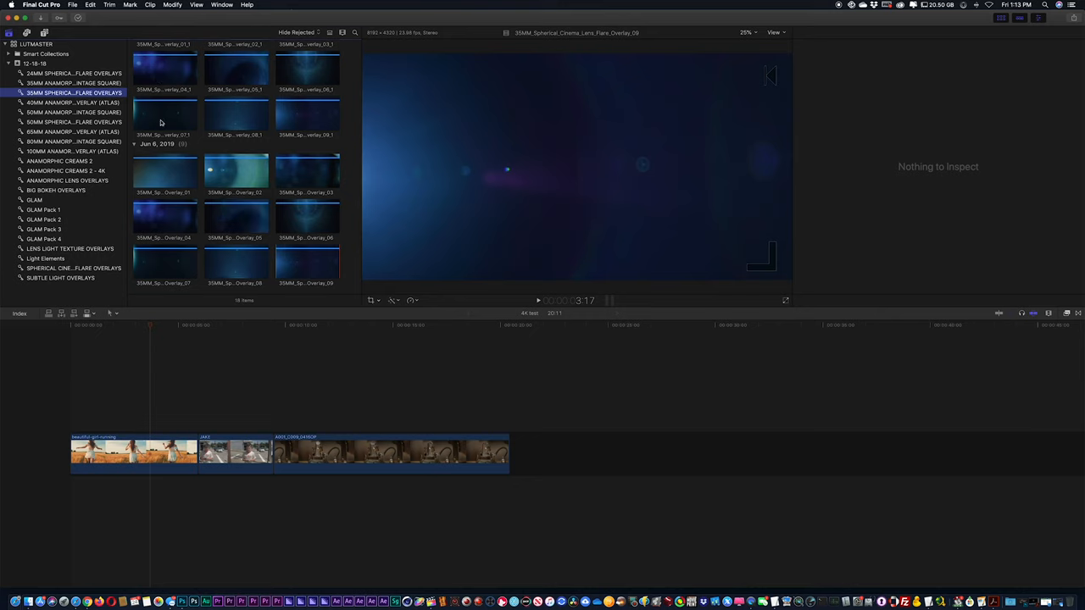
{"action": "left_click", "coordinate": [164, 115]}
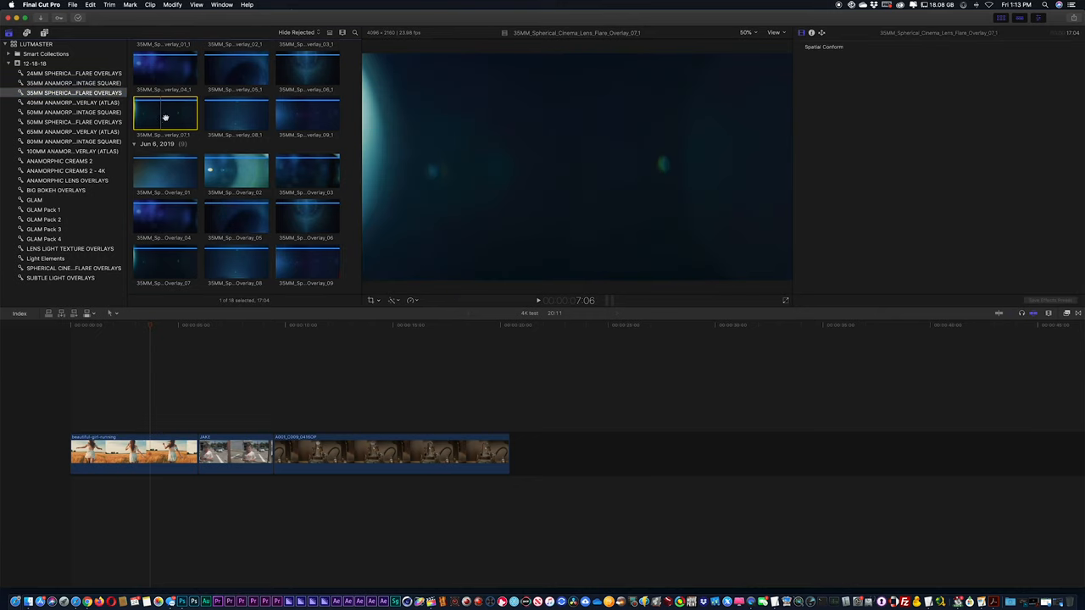
{"action": "mouse_move", "coordinate": [162, 115]}
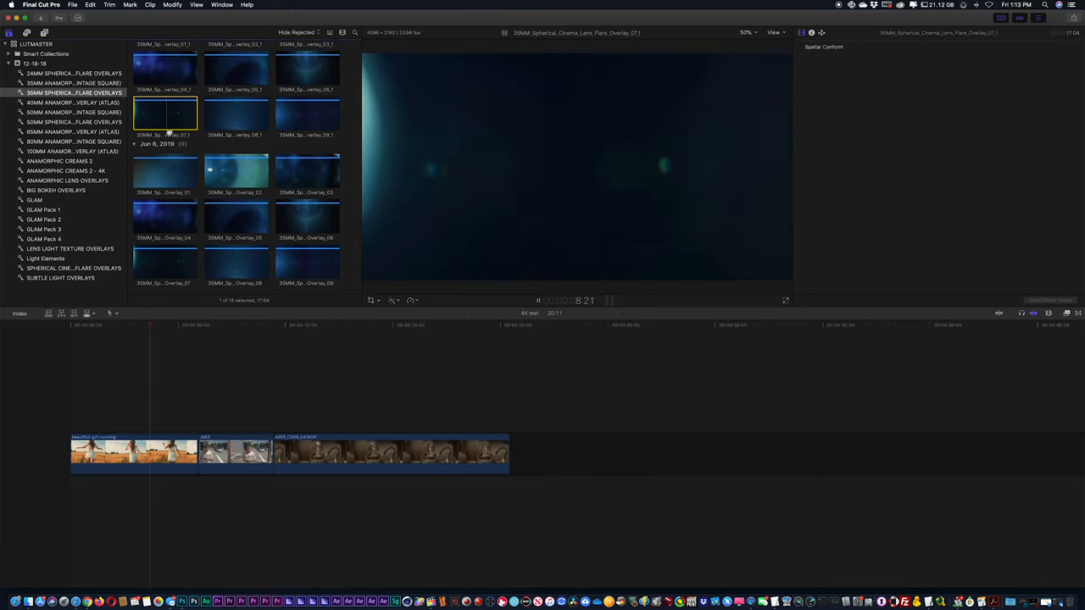
{"action": "left_click", "coordinate": [236, 174]}
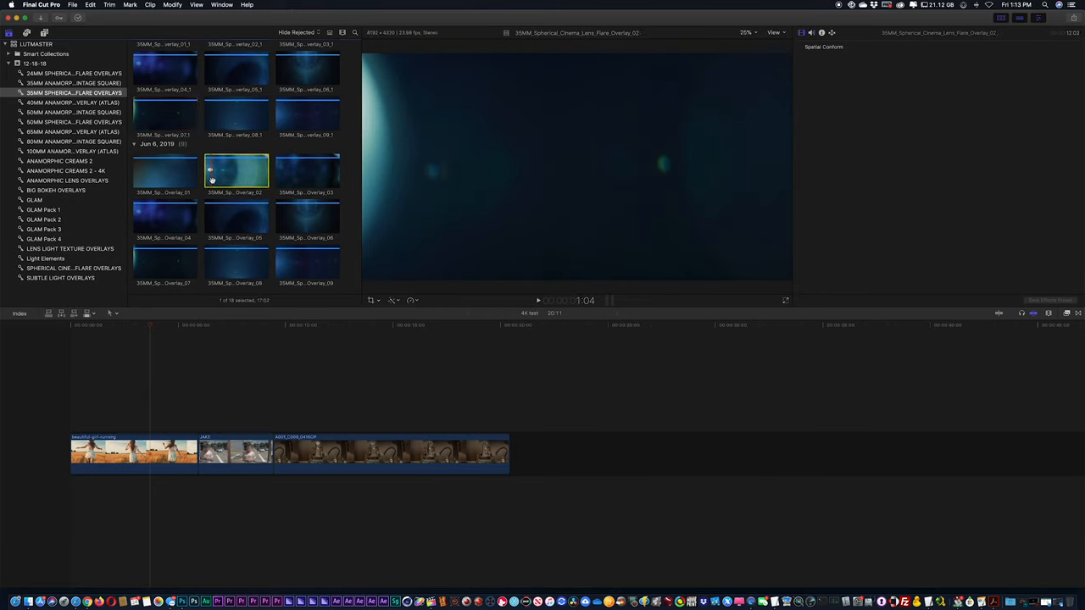
{"action": "left_click", "coordinate": [236, 216]}
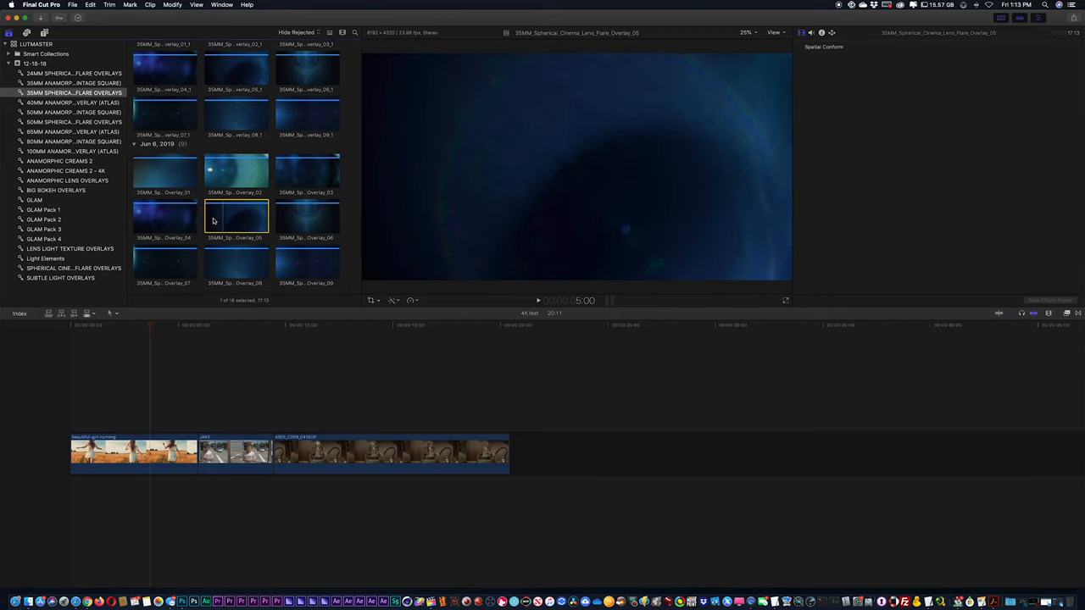
- Skim a 50MM Spherical Flare clip and the GLAM.20 overlay, then bring up File commands
{"action": "left_click", "coordinate": [73, 121]}
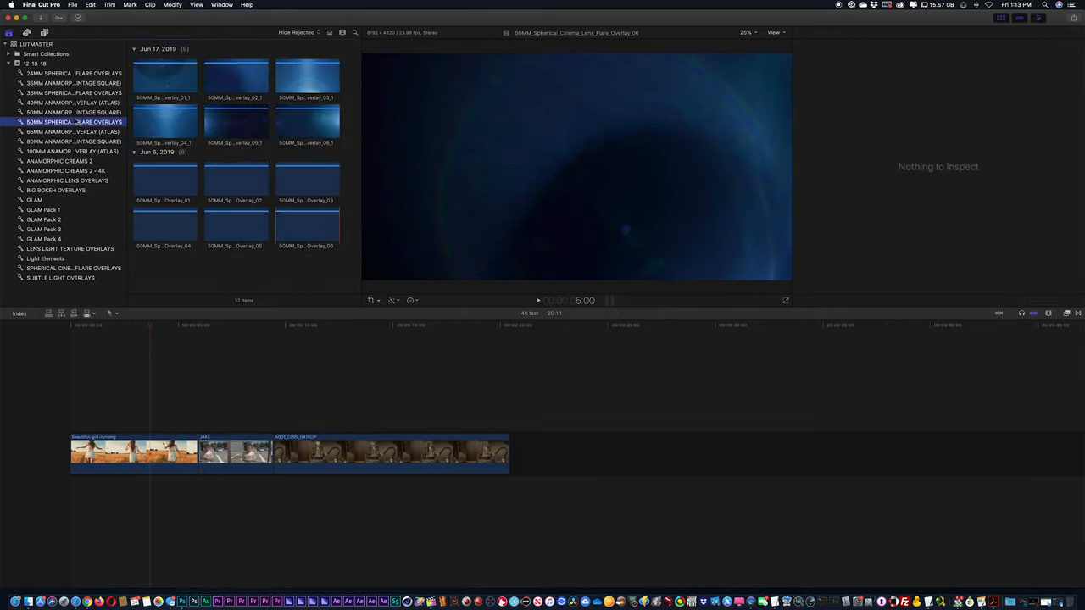
{"action": "left_click", "coordinate": [164, 123]}
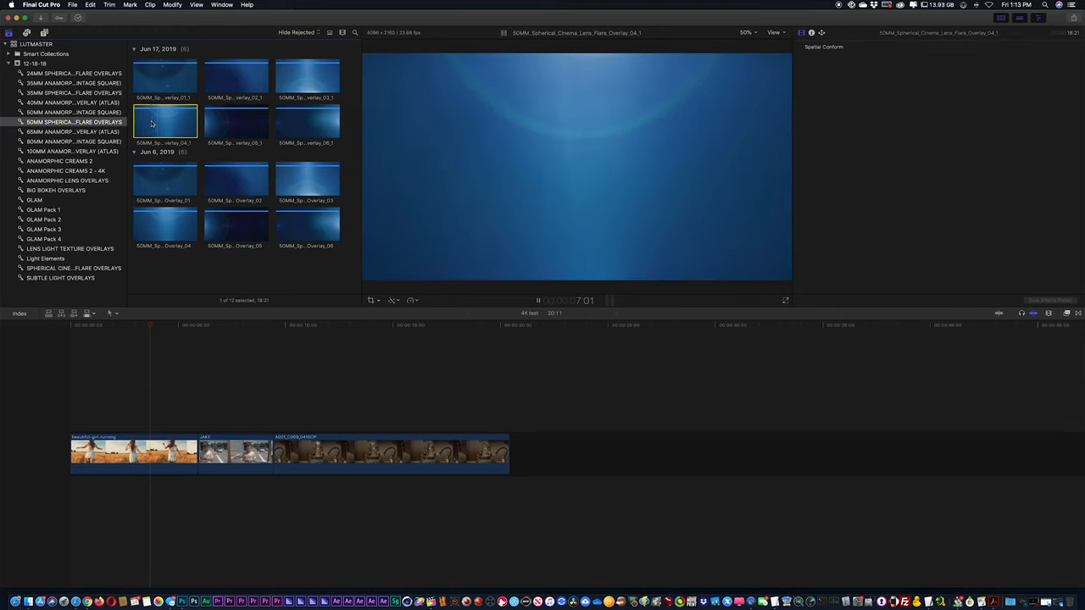
{"action": "left_click", "coordinate": [34, 200]}
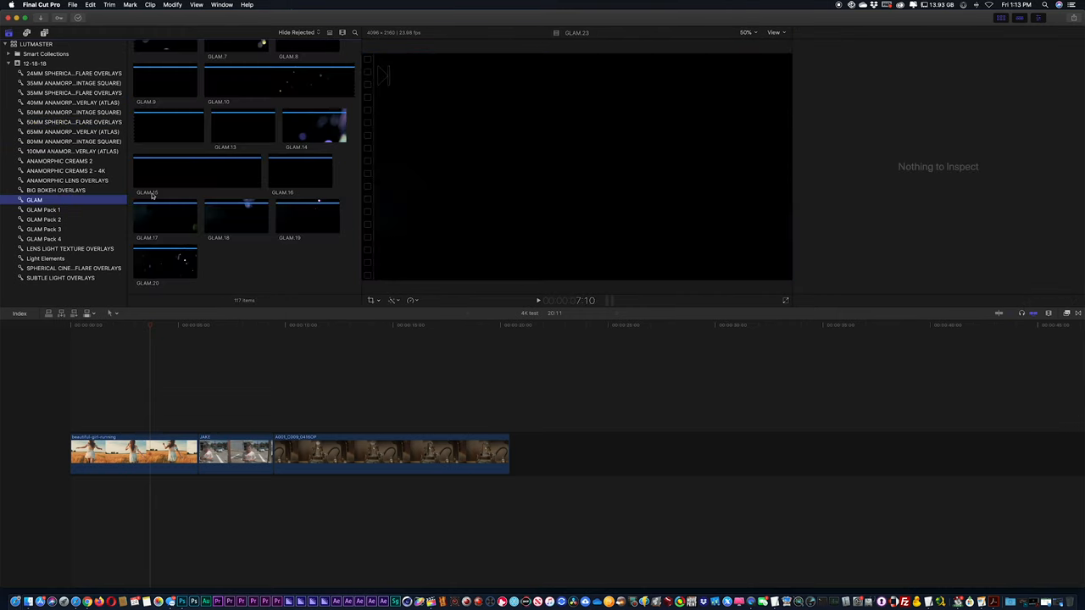
{"action": "left_click", "coordinate": [165, 261]}
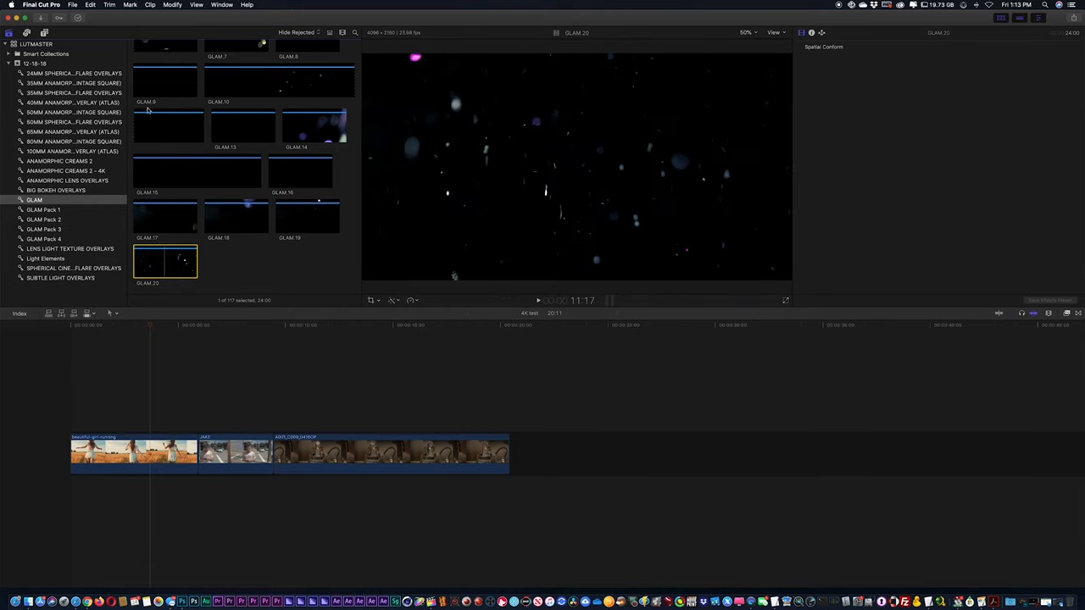
{"action": "left_click", "coordinate": [69, 6]}
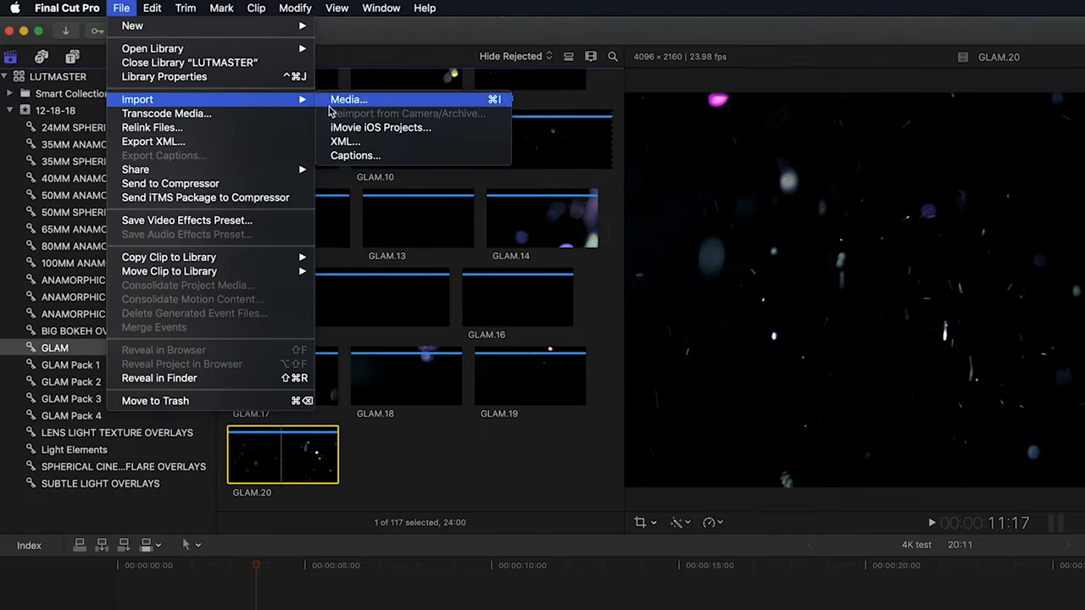
- Import the CINEDUST 8K dust folder through the Import Media window
{"action": "left_click", "coordinate": [347, 99]}
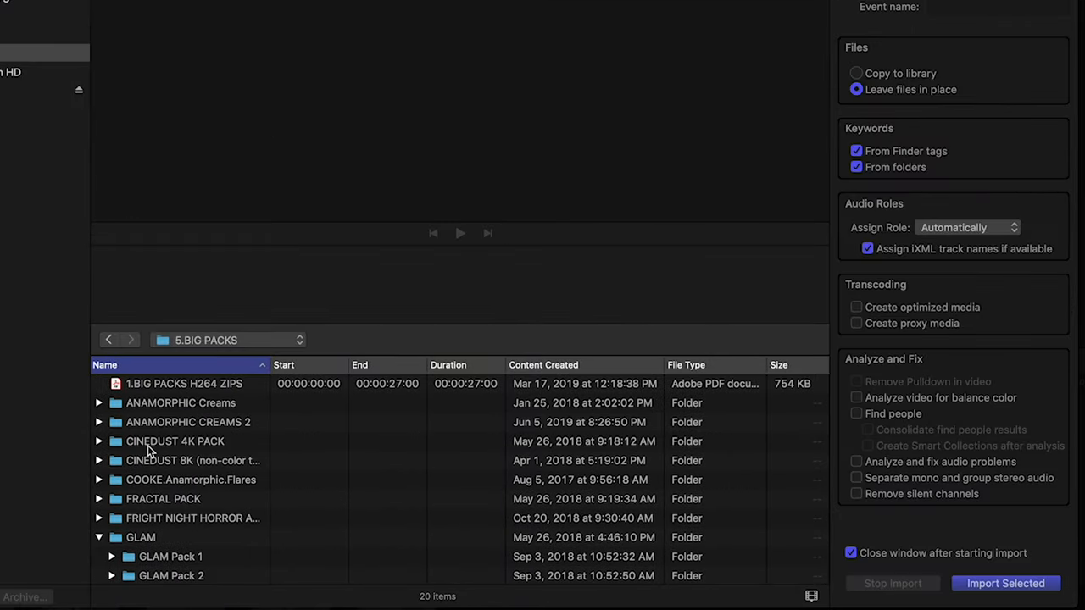
{"action": "left_click", "coordinate": [193, 461]}
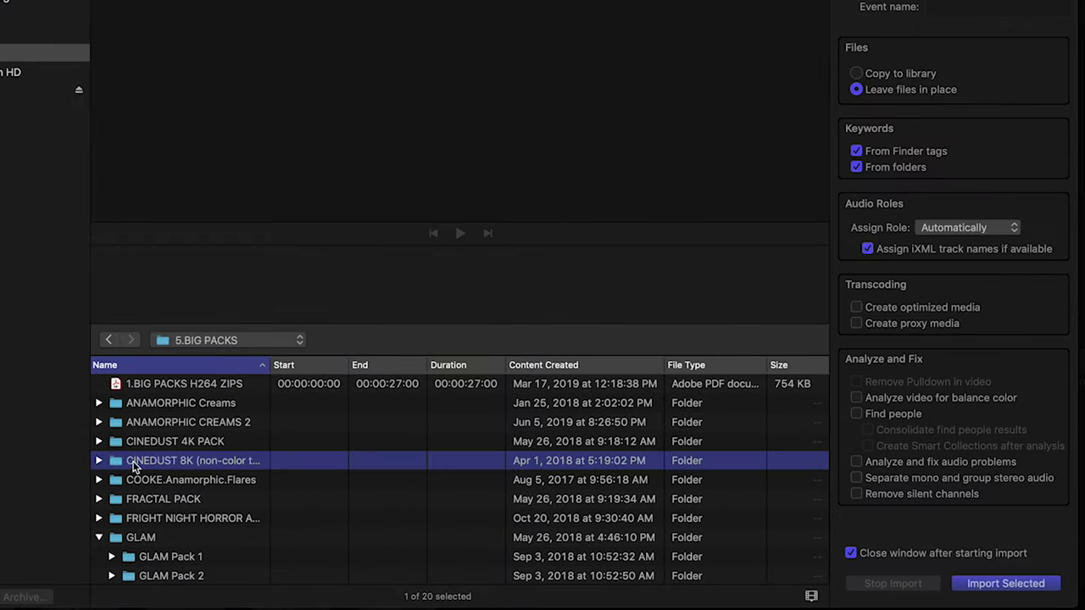
{"action": "left_click", "coordinate": [1004, 583]}
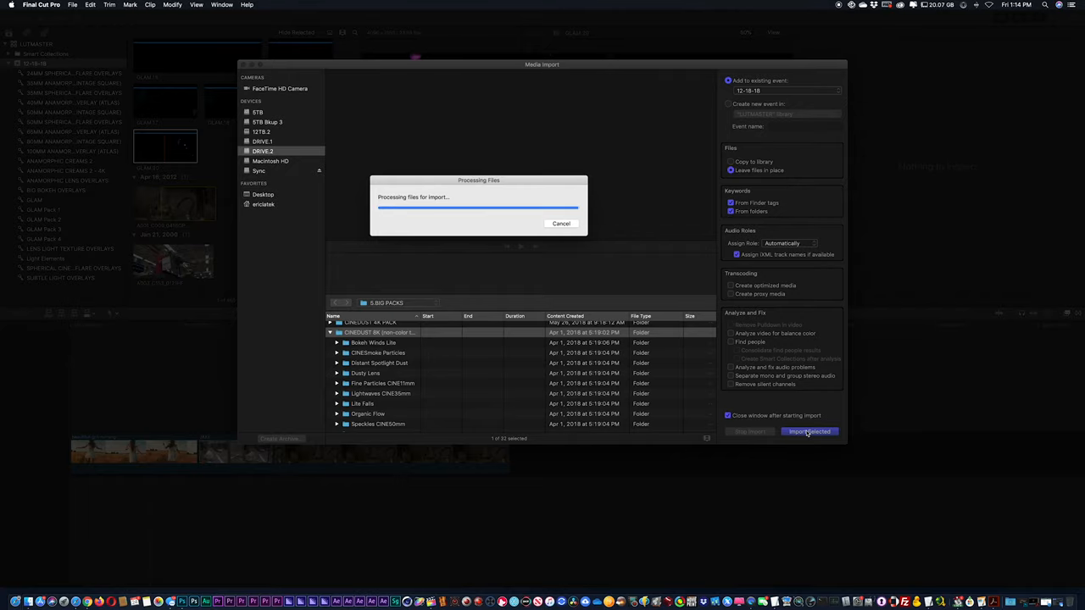
{"action": "left_click", "coordinate": [806, 430]}
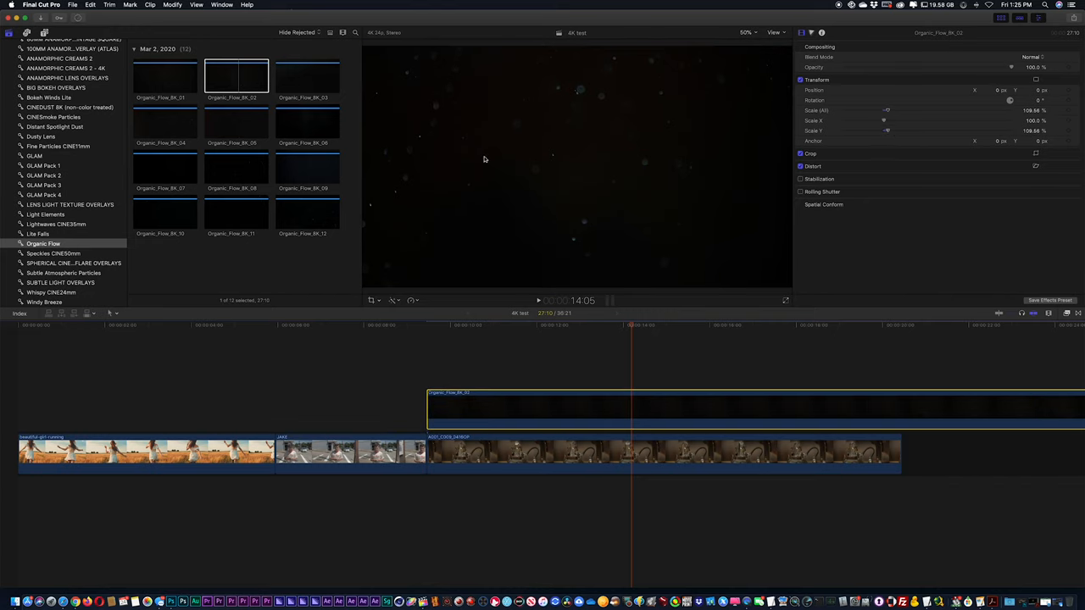
- Add Color Curves to Organic_Flow_8K_02 and drag the luma curve to darken its background
{"action": "left_click", "coordinate": [223, 8]}
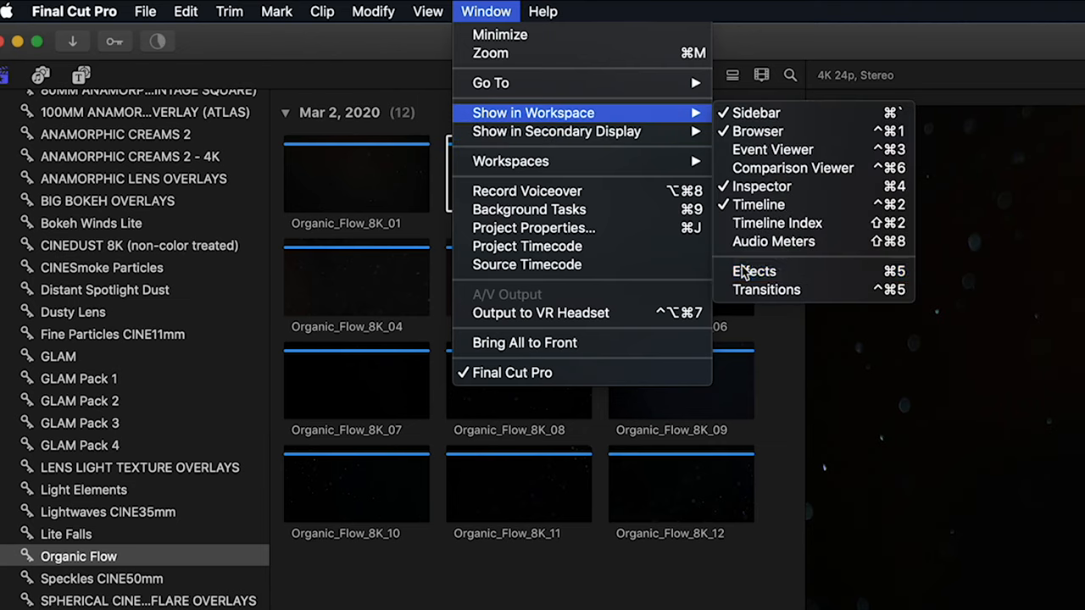
{"action": "left_click", "coordinate": [754, 270]}
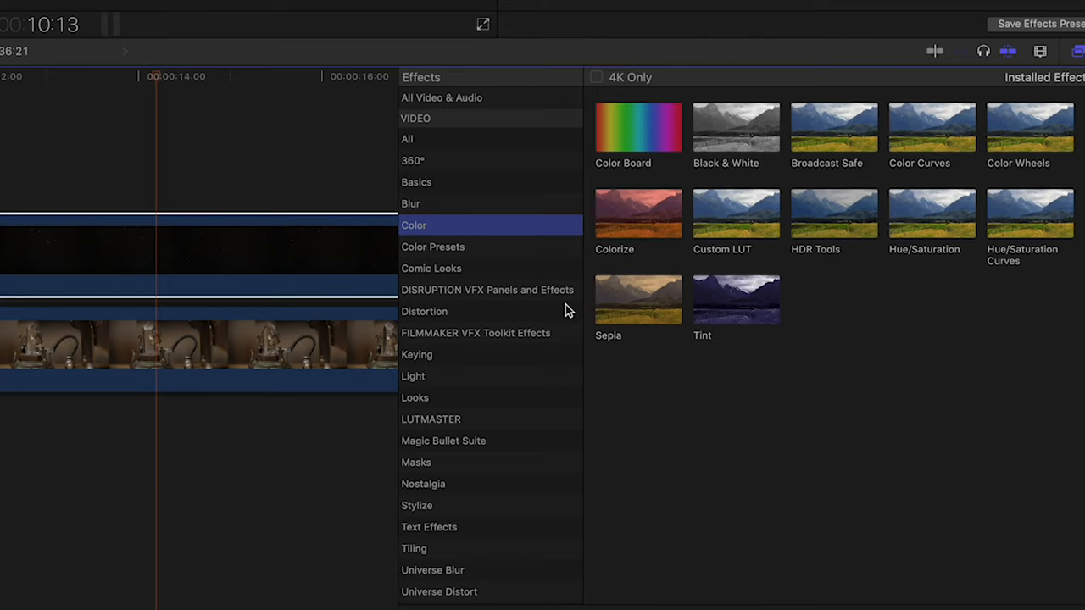
{"action": "mouse_move", "coordinate": [973, 113]}
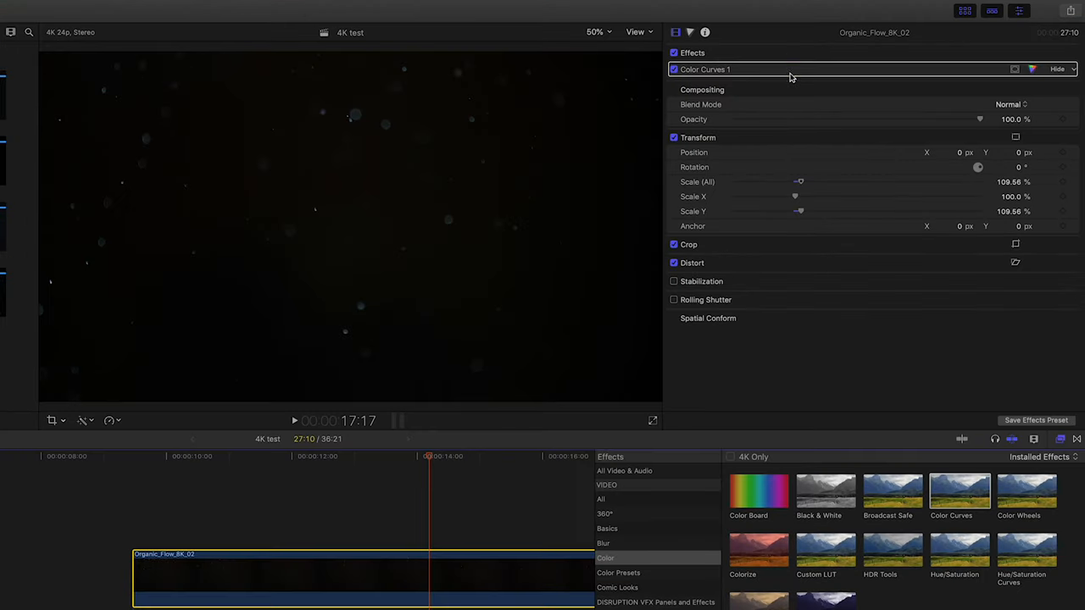
{"action": "left_click", "coordinate": [711, 69]}
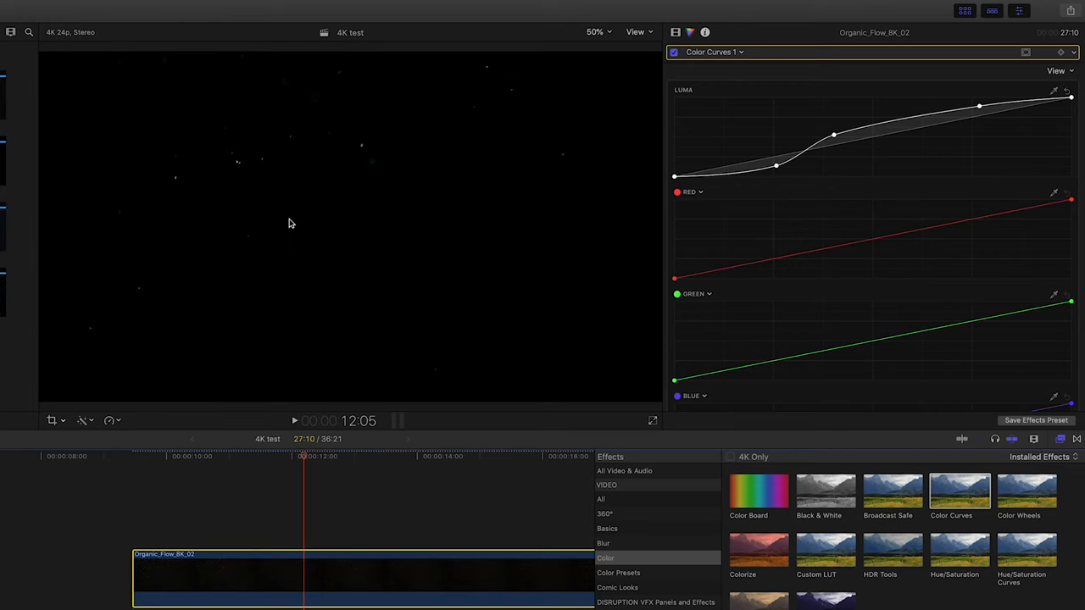
{"action": "left_click_drag", "start_coordinate": [776, 165], "coordinate": [776, 165]}
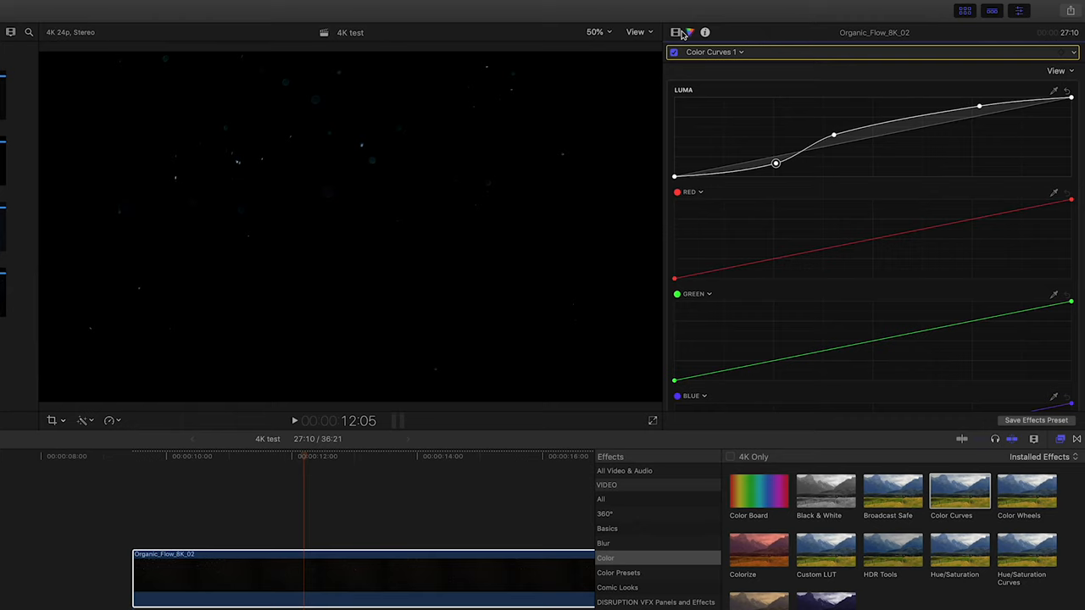
- Set the Organic Flow dust overlay's blend mode to Add in the Video inspector
{"action": "left_click", "coordinate": [677, 33]}
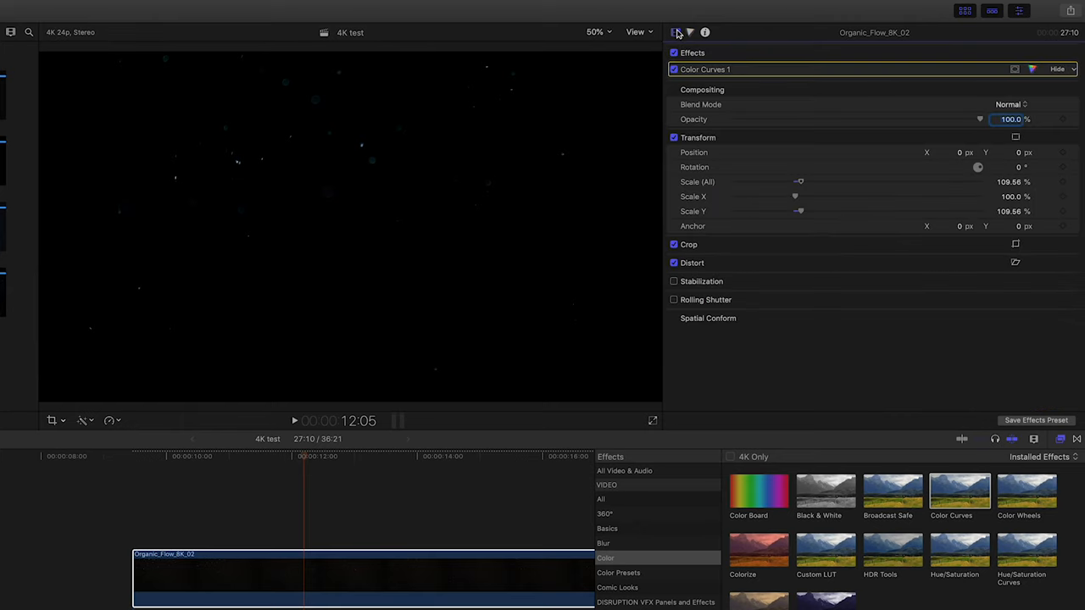
{"action": "left_click", "coordinate": [1000, 95]}
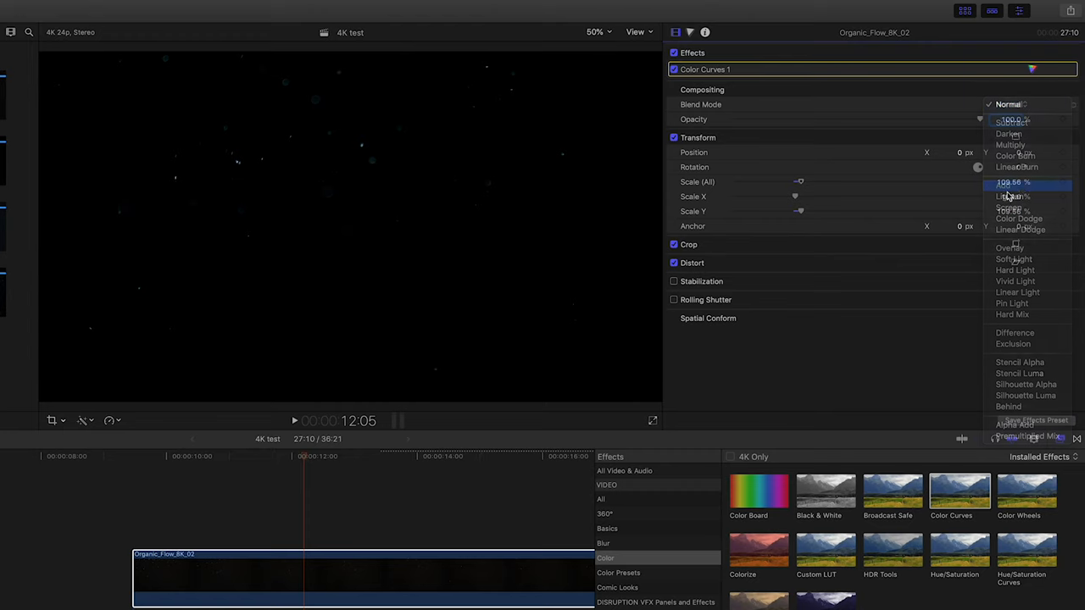
{"action": "left_click", "coordinate": [1006, 191]}
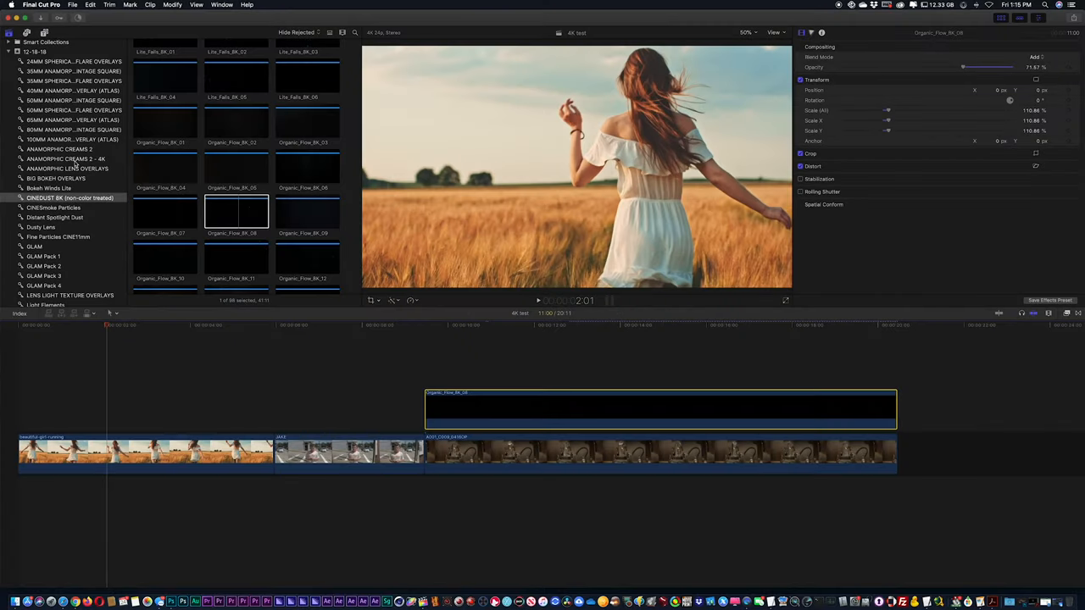
- Connect the Square_11 anamorphic flare, scale it to about 147%, and blend with Add
{"action": "left_click", "coordinate": [66, 168]}
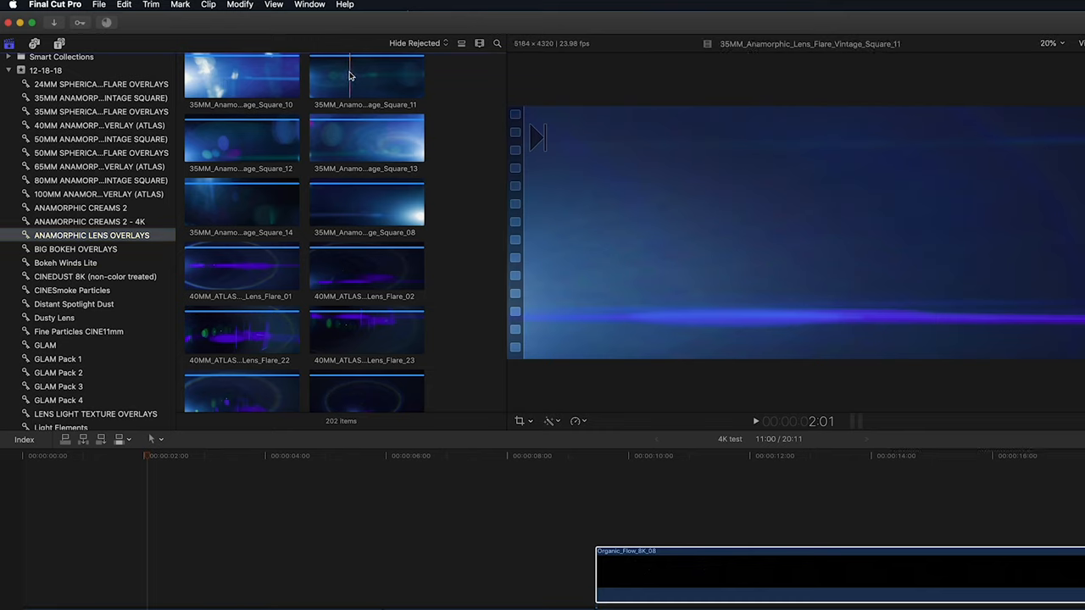
{"action": "left_click", "coordinate": [362, 76]}
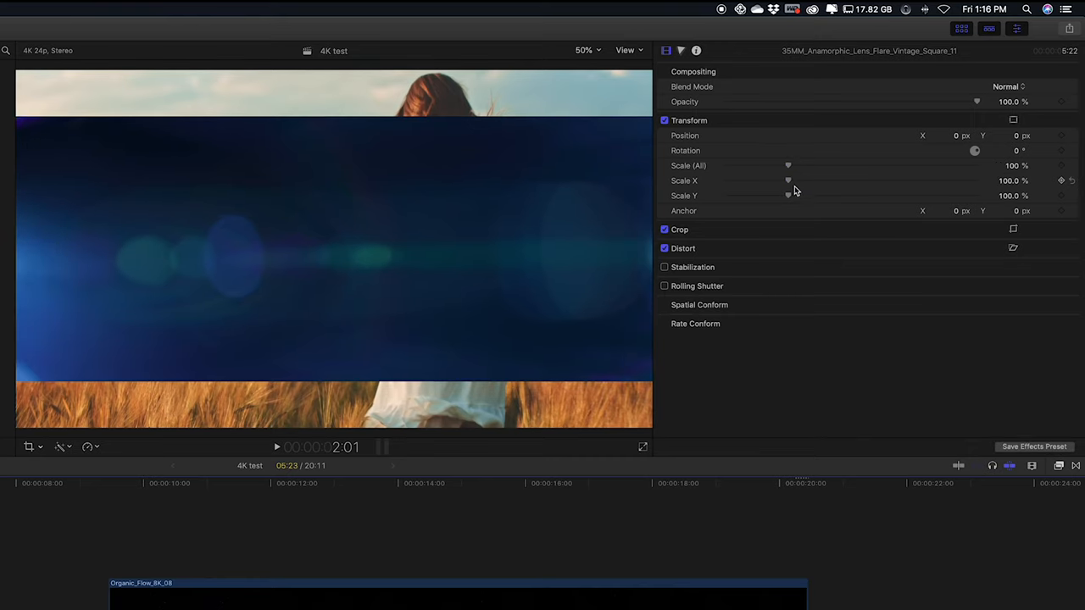
{"action": "left_click_drag", "start_coordinate": [788, 196], "coordinate": [819, 196]}
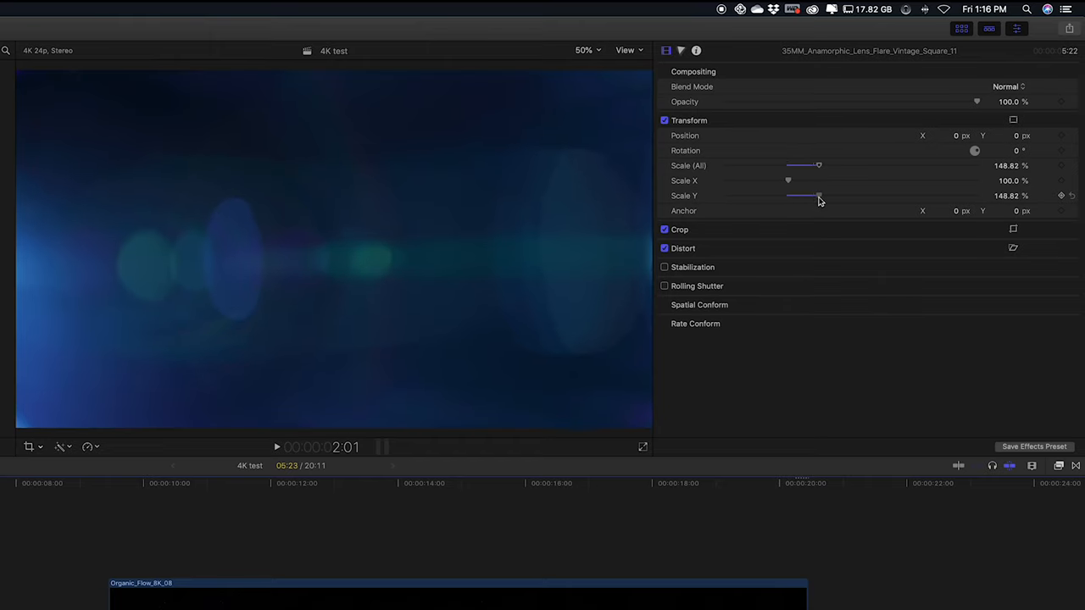
{"action": "left_click_drag", "start_coordinate": [819, 195], "coordinate": [817, 196]}
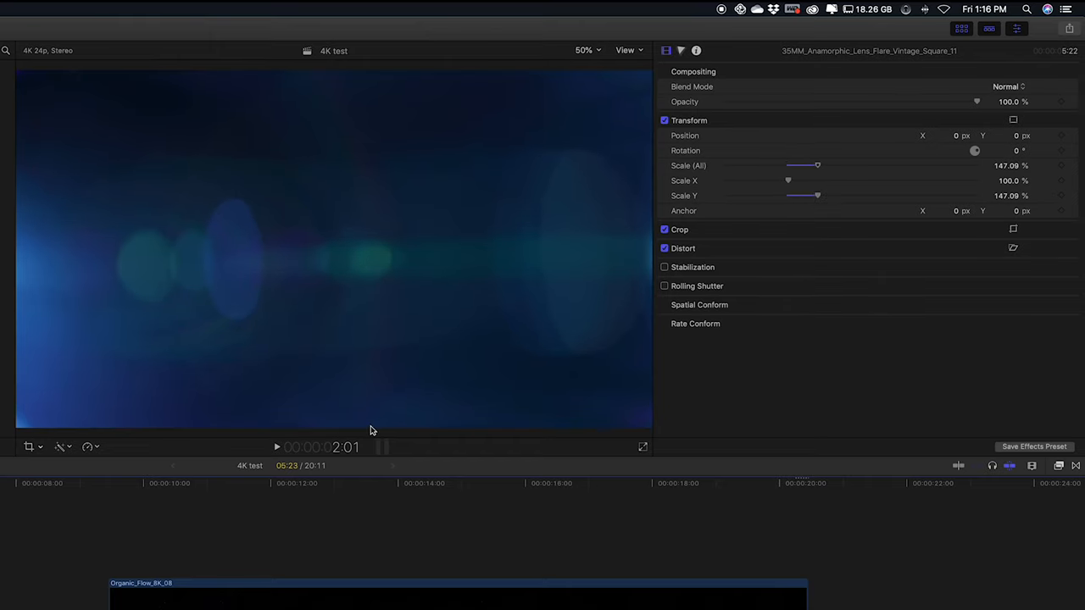
{"action": "left_click", "coordinate": [1005, 86]}
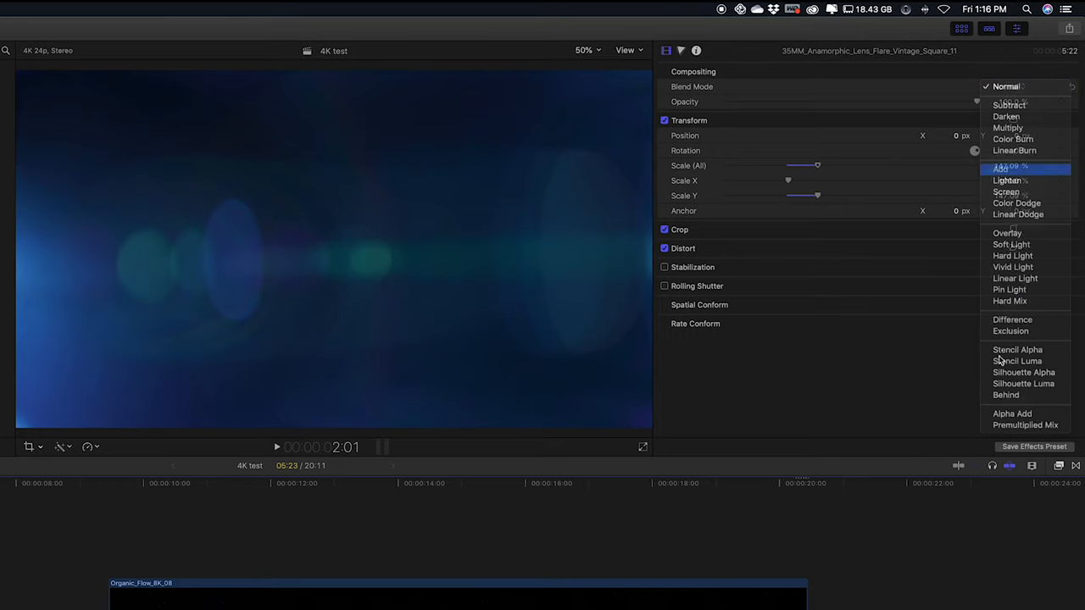
{"action": "left_click", "coordinate": [1002, 166]}
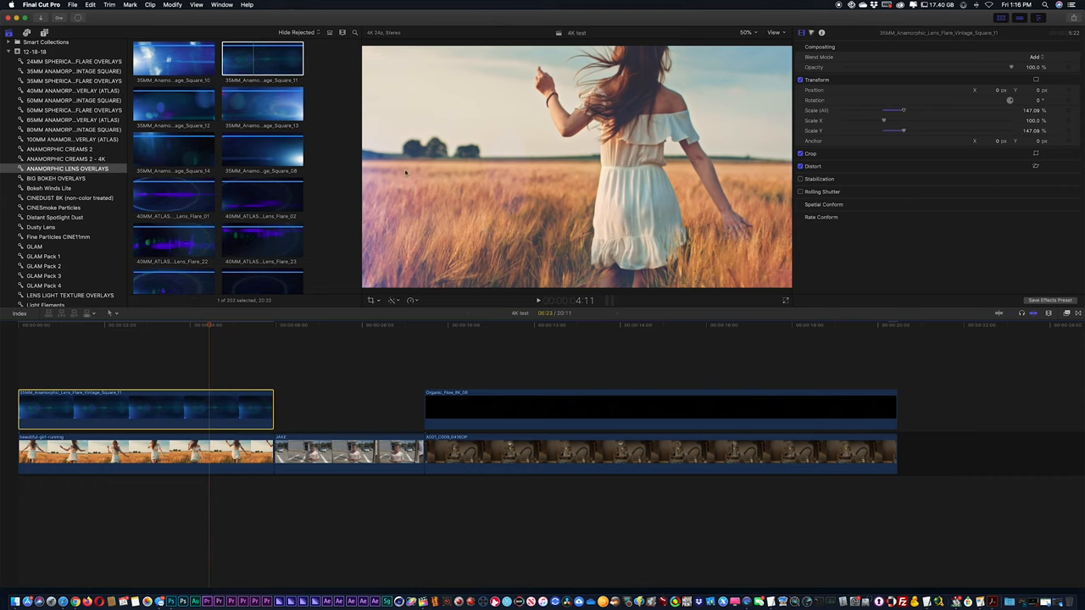
{"action": "scroll", "scroll_direction": "down", "scroll_amount": 3}
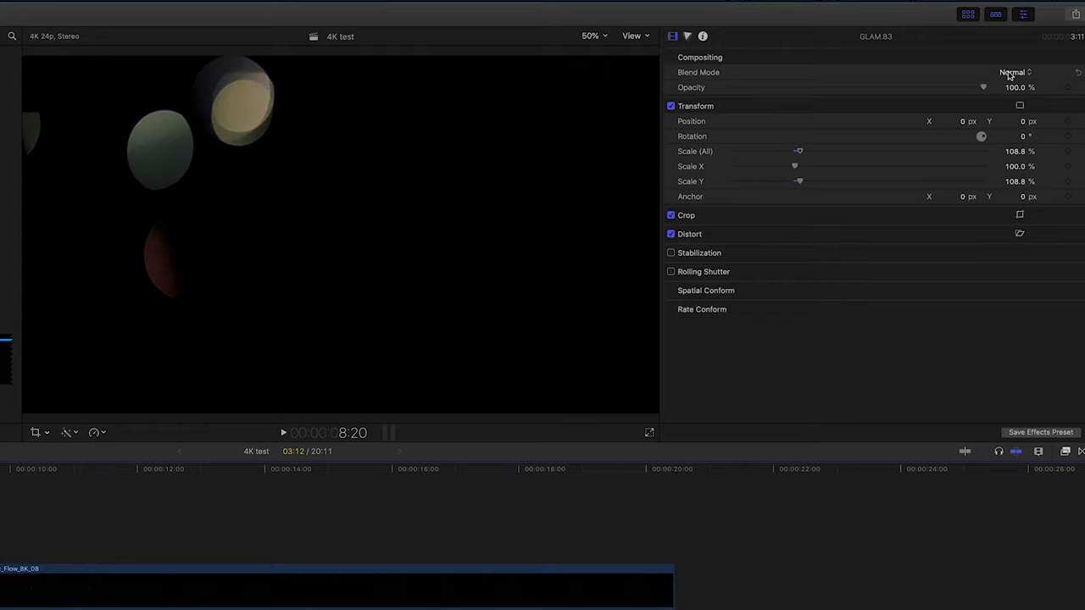
- Set the GLAM.83 overlay's blend mode to Add
{"action": "left_click", "coordinate": [992, 71]}
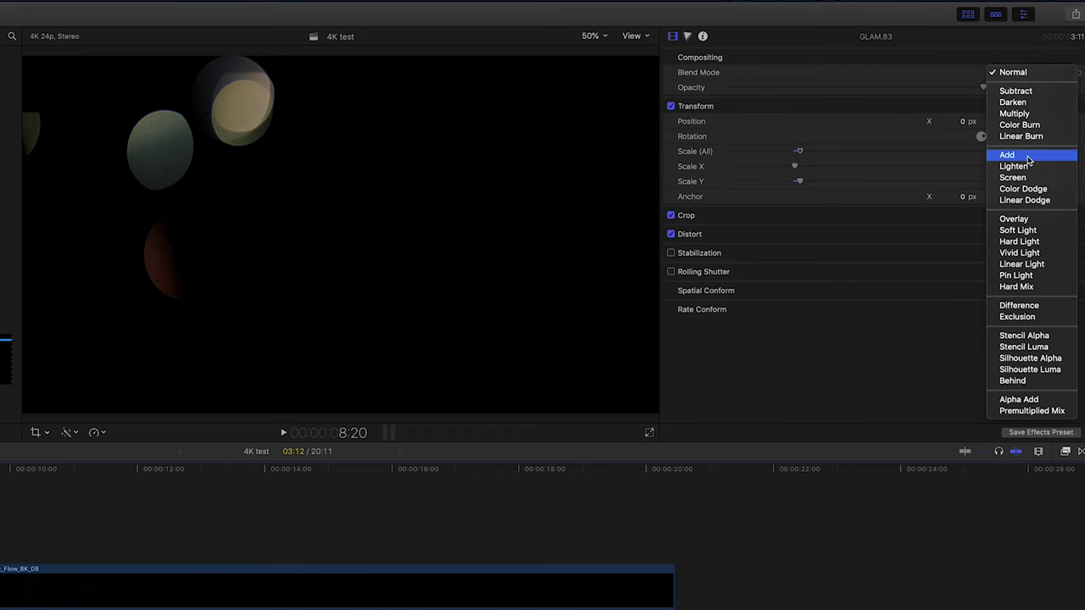
{"action": "left_click", "coordinate": [1007, 154]}
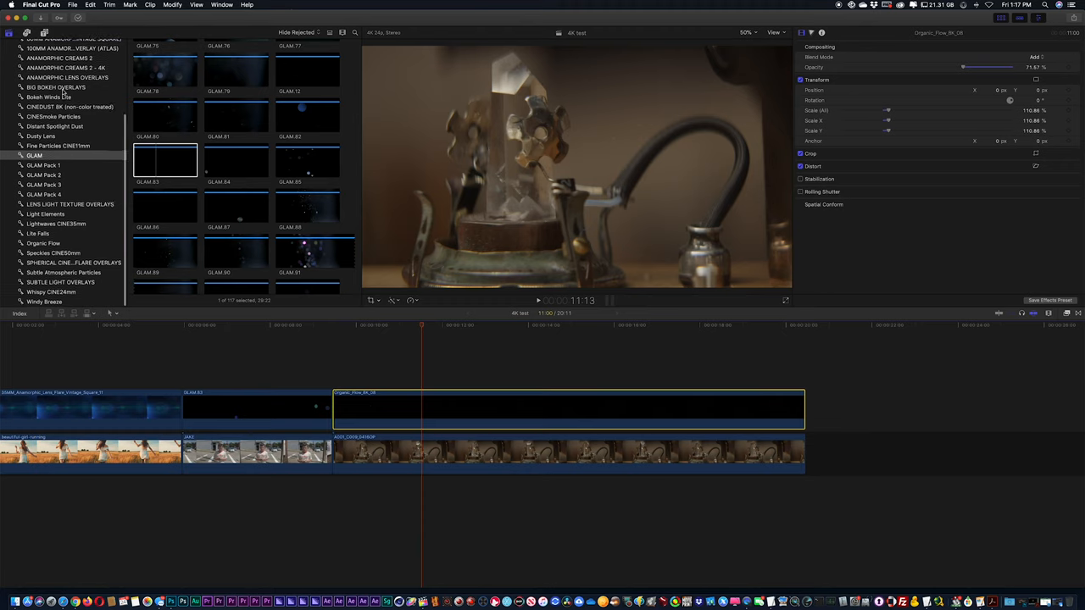
- Open Big Bokeh Overlays, preview the first clip and pick Big_Bokeh_Flare_Overlay_02
{"action": "left_click", "coordinate": [56, 87]}
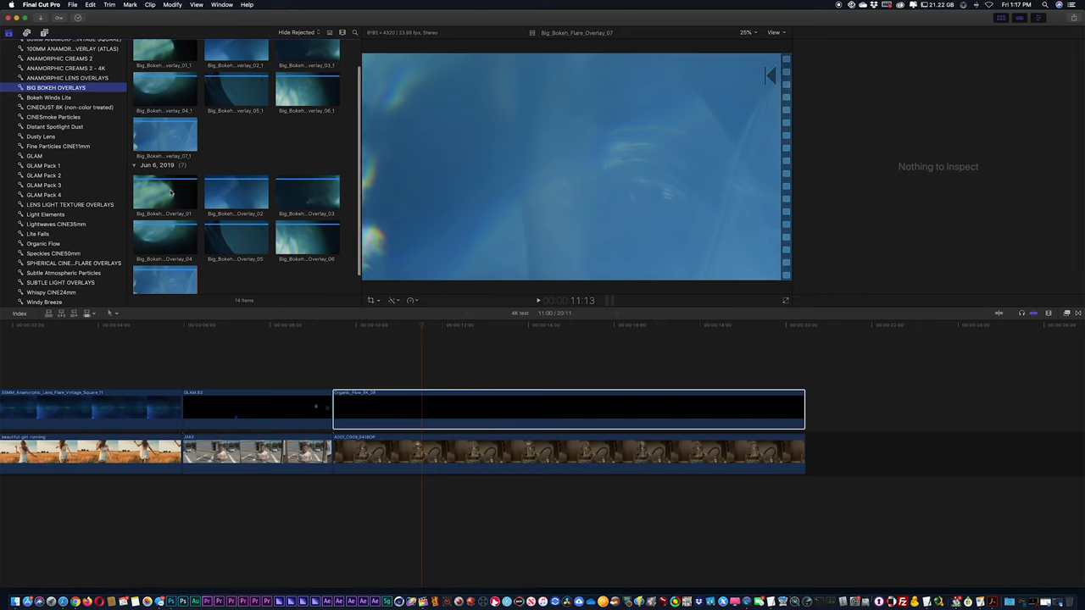
{"action": "left_click", "coordinate": [164, 196]}
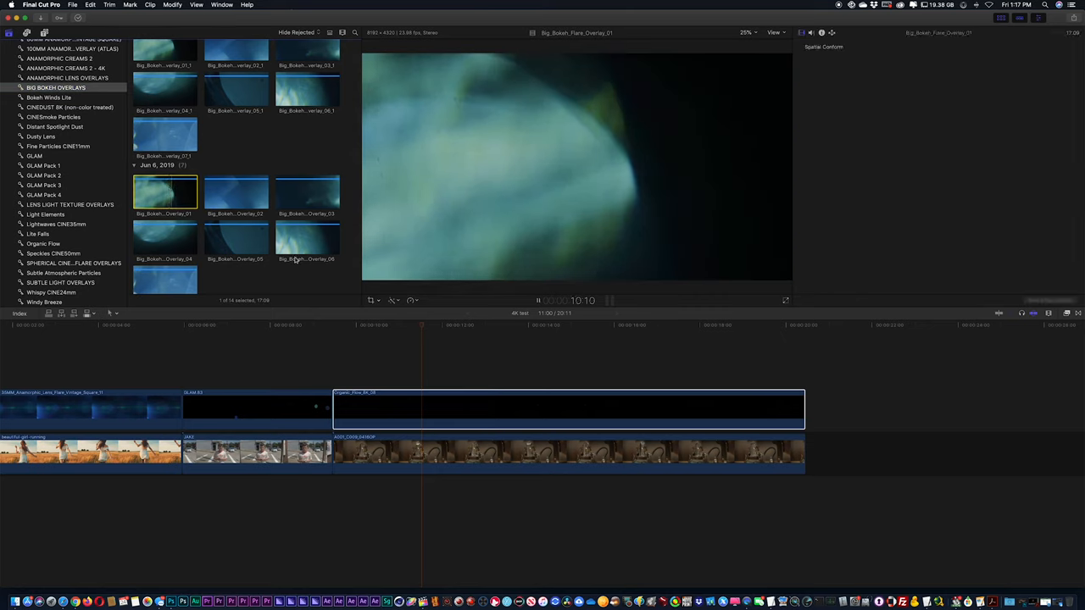
{"action": "left_click", "coordinate": [235, 193]}
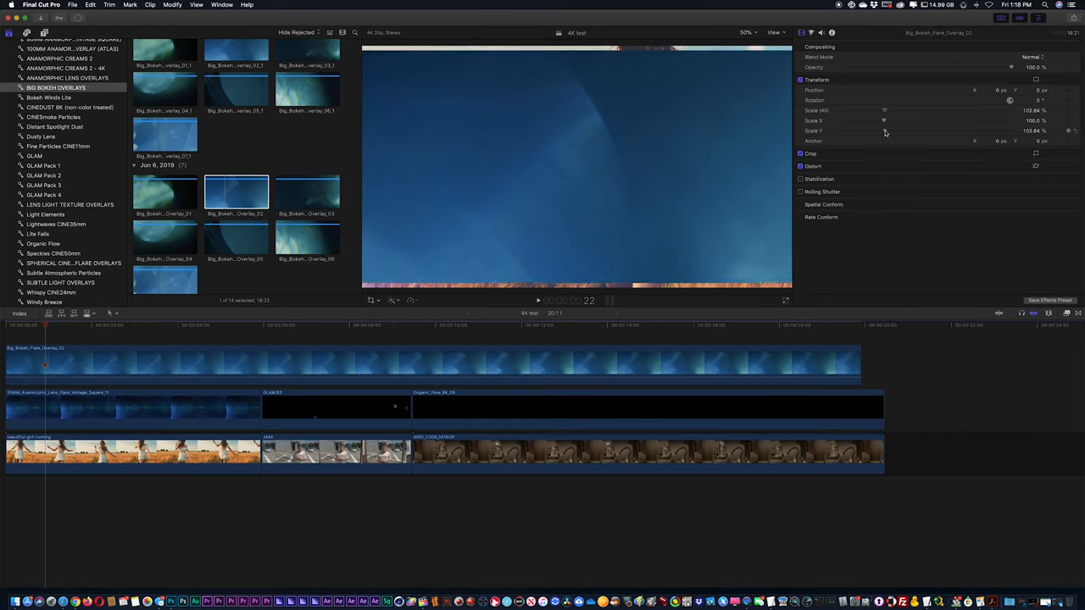
- Raise the bokeh overlay's Scale Y to about 113% and review a later moment
{"action": "left_click_drag", "start_coordinate": [885, 110], "coordinate": [890, 110]}
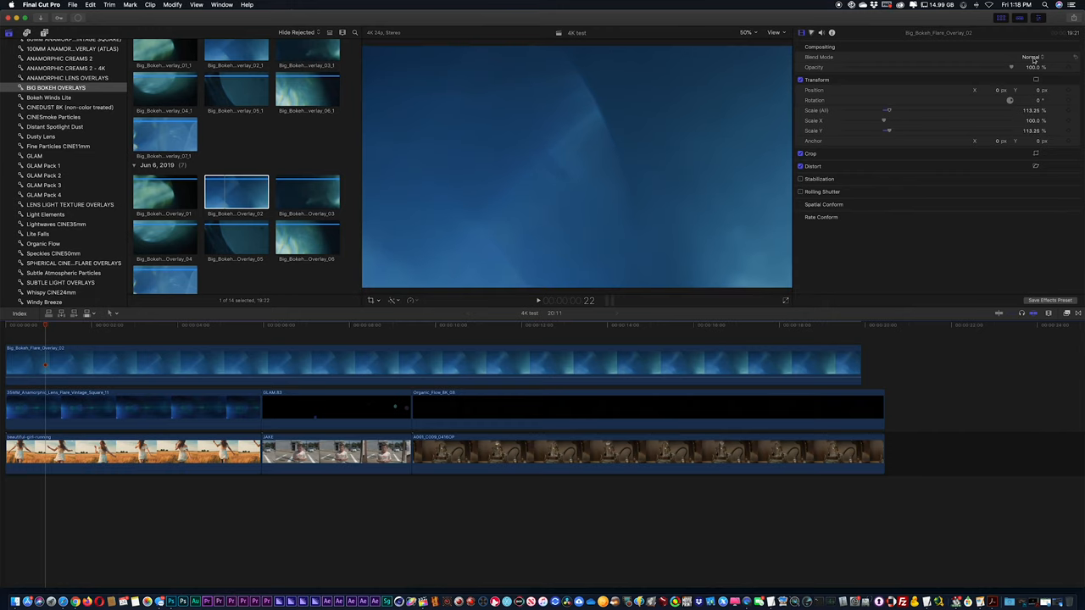
{"action": "mouse_move", "coordinate": [696, 245]}
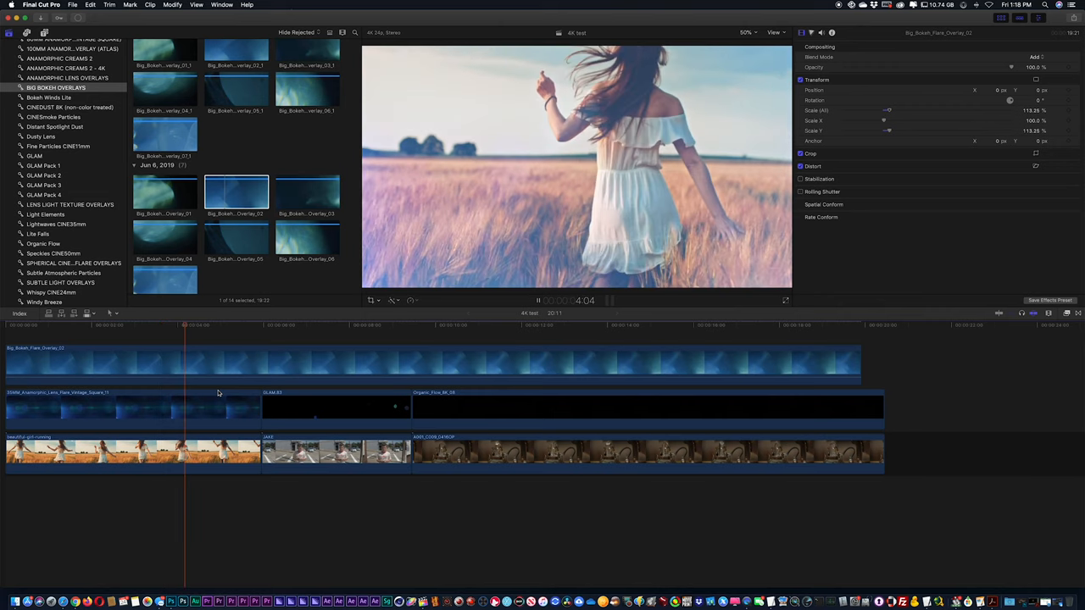
{"action": "left_click", "coordinate": [275, 324]}
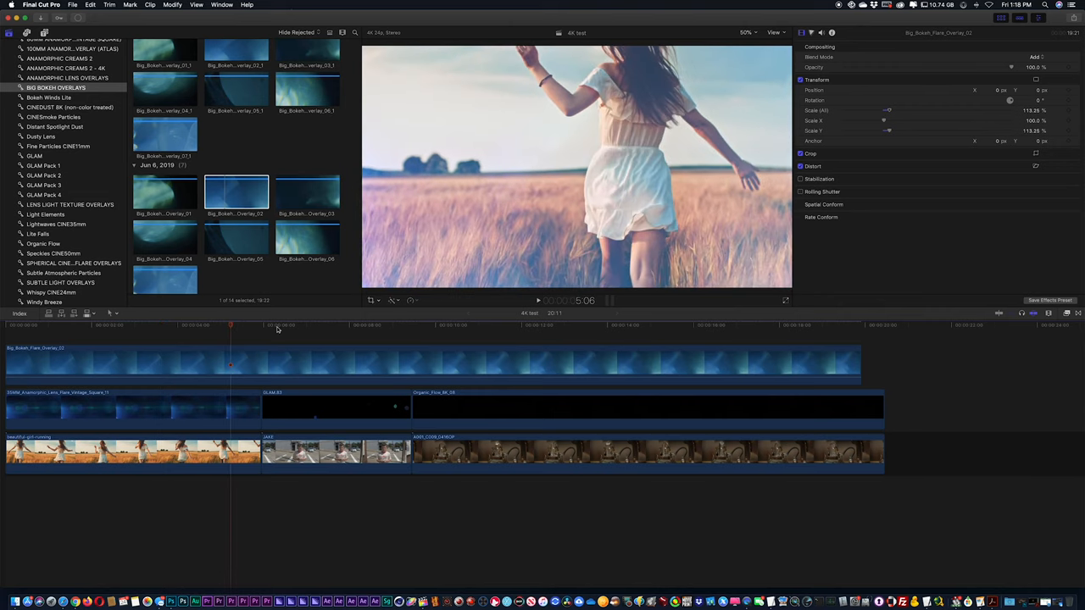